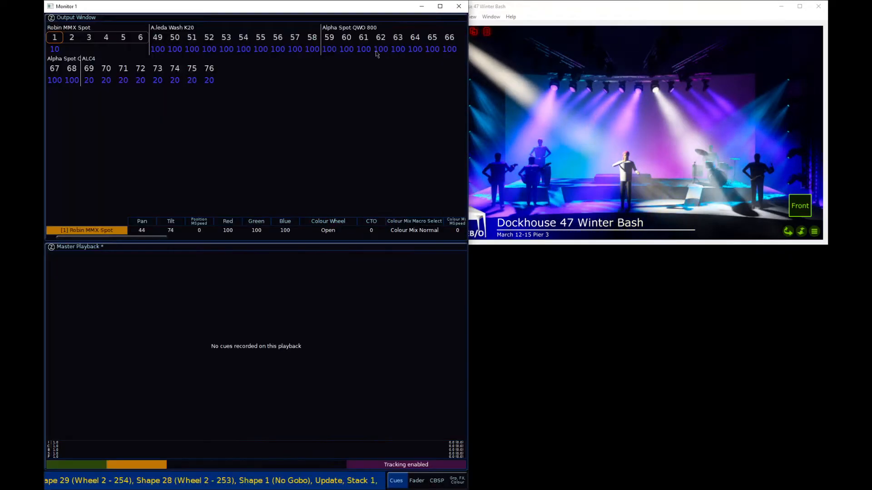
View the Colour palettes help, then close the guidance text bar
{"action": "left_click", "coordinate": [416, 480]}
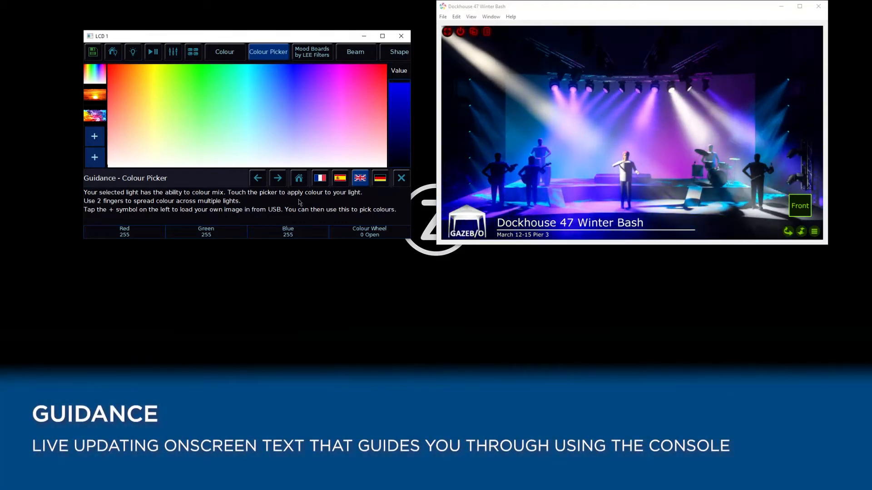
{"action": "left_click", "coordinate": [224, 52]}
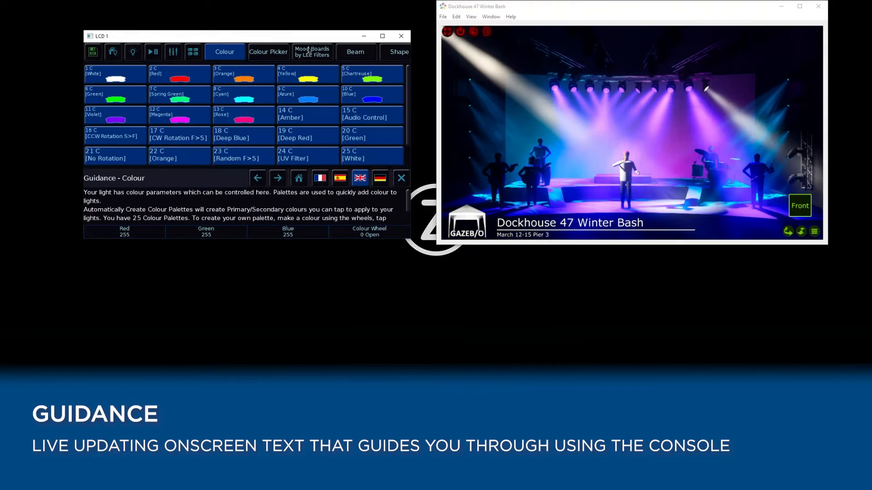
{"action": "left_click", "coordinate": [311, 51]}
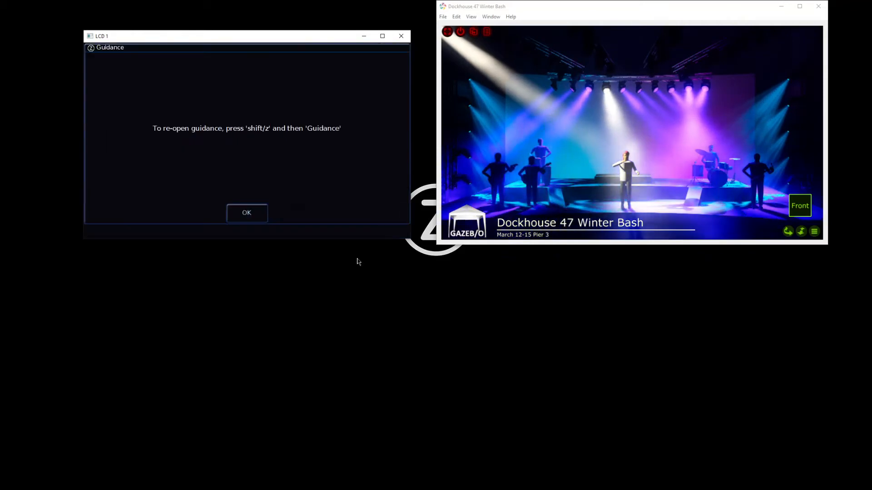
Dismiss the guidance notice and show the Master Playback cue list (empty)
{"action": "left_click", "coordinate": [246, 213]}
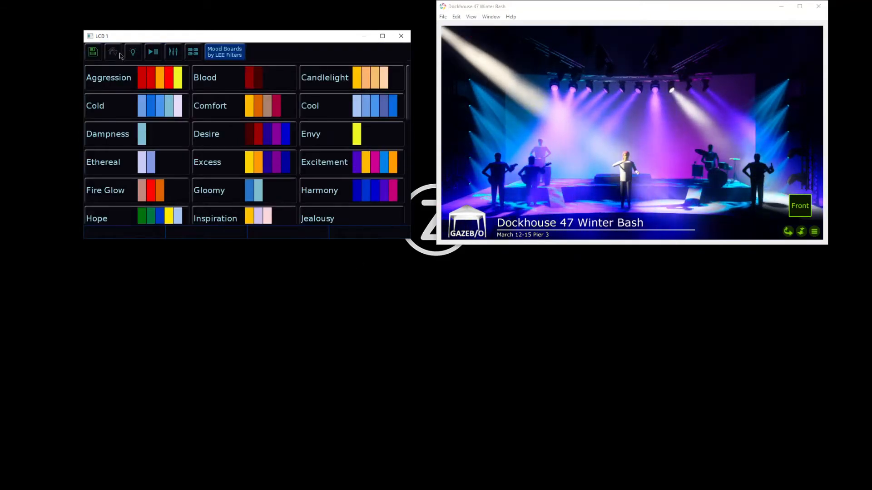
{"action": "left_click", "coordinate": [132, 51]}
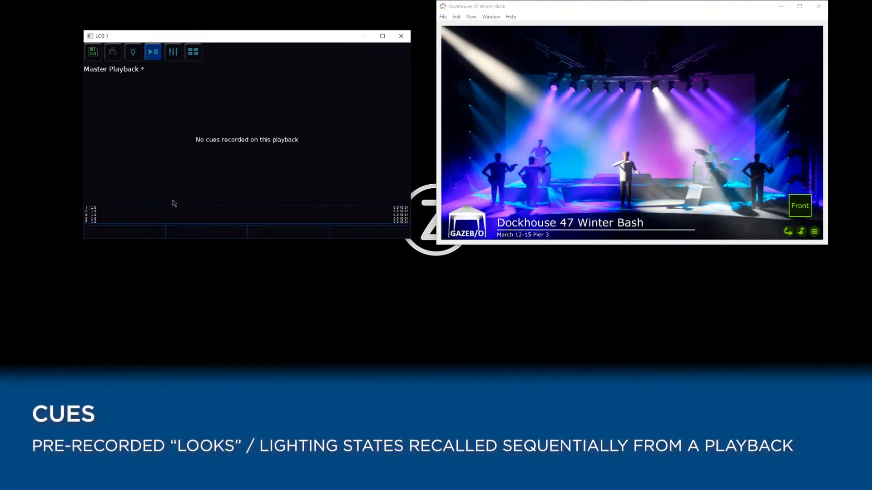
Show the channel faders, then the Groups window with All/Odd/Even/half groups
{"action": "left_click", "coordinate": [173, 52]}
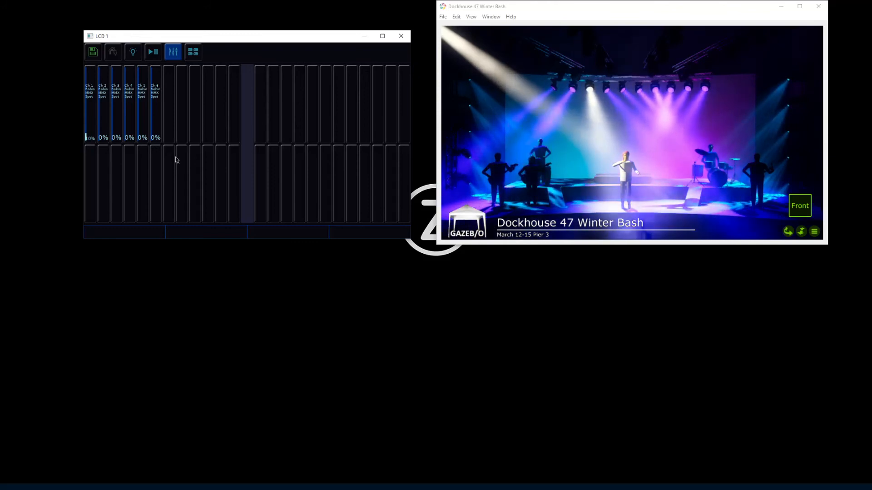
{"action": "left_click", "coordinate": [193, 51]}
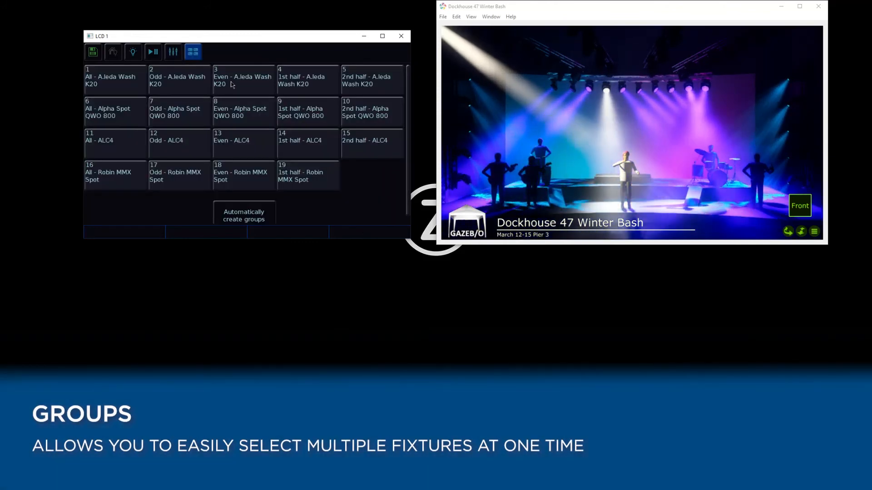